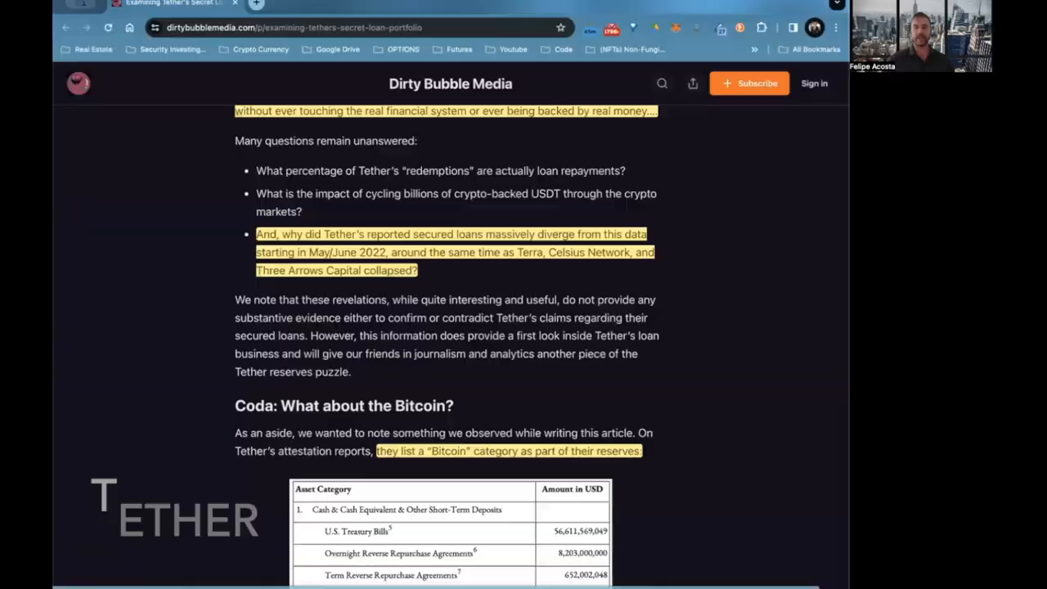
{"action": "scroll", "scroll_direction": "up", "scroll_amount": 3}
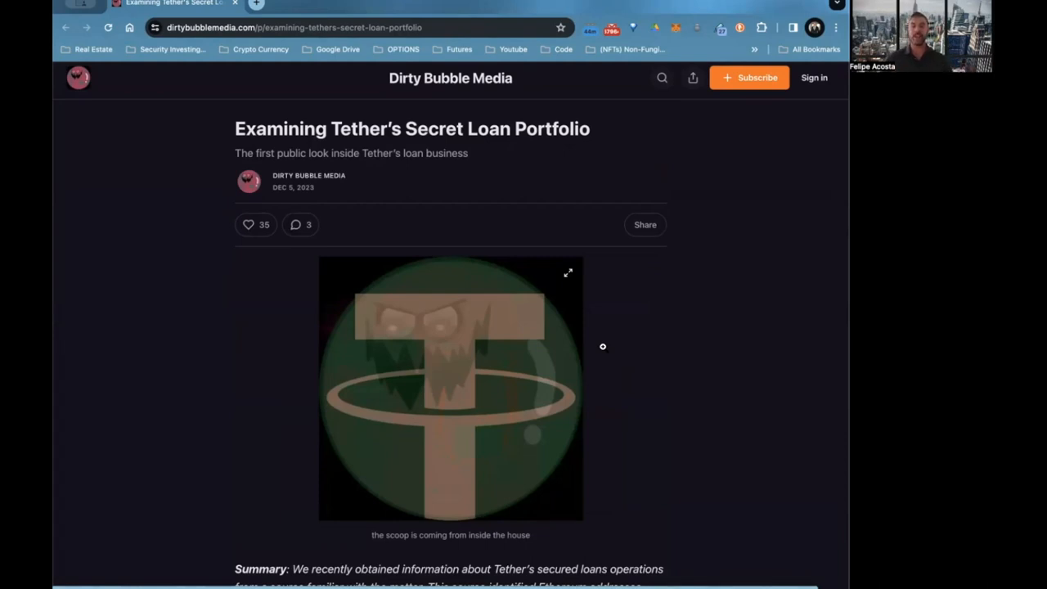
{"action": "scroll", "scroll_direction": "down", "scroll_amount": 3}
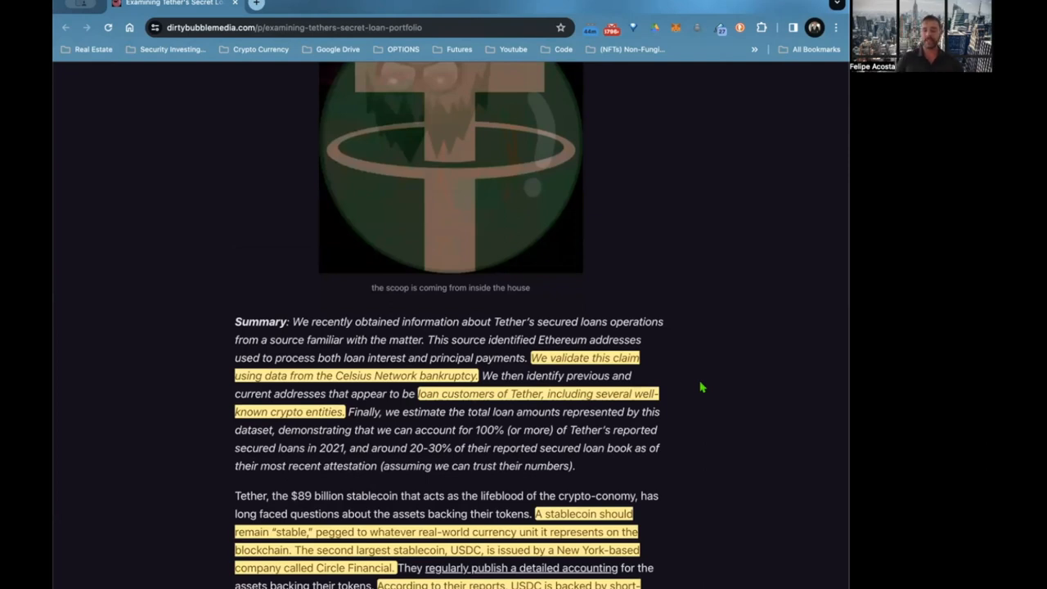
{"action": "scroll", "scroll_direction": "down", "scroll_amount": 3}
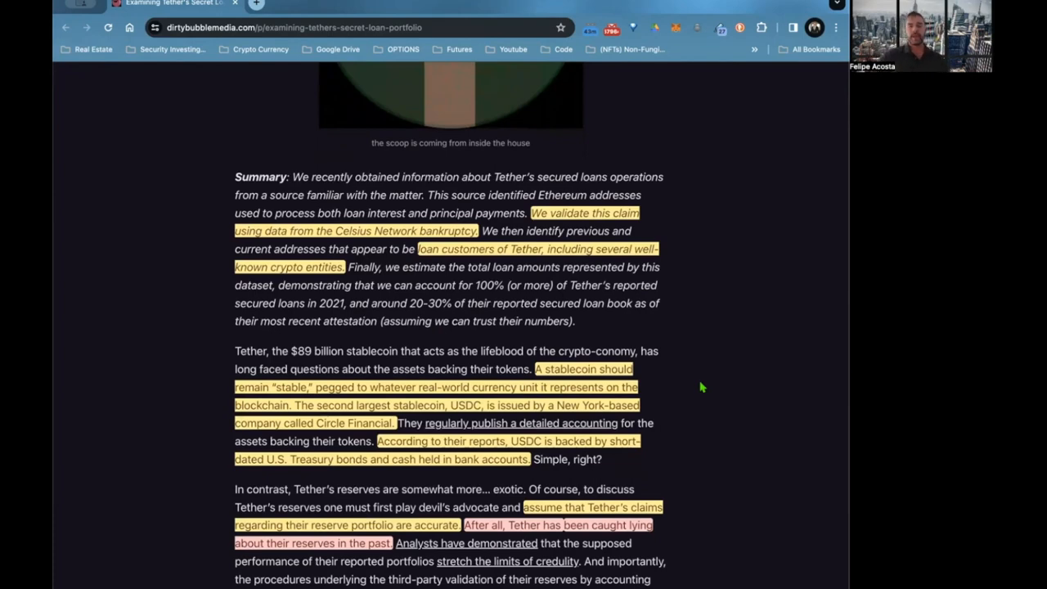
{"action": "scroll", "scroll_direction": "down", "scroll_amount": 3}
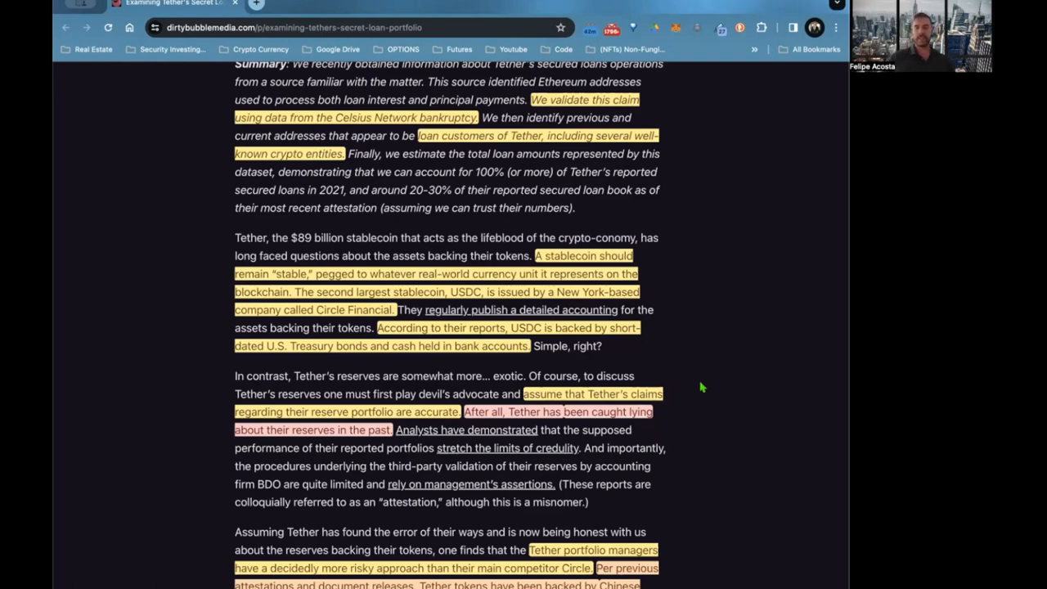
{"action": "scroll", "scroll_direction": "down", "scroll_amount": 3}
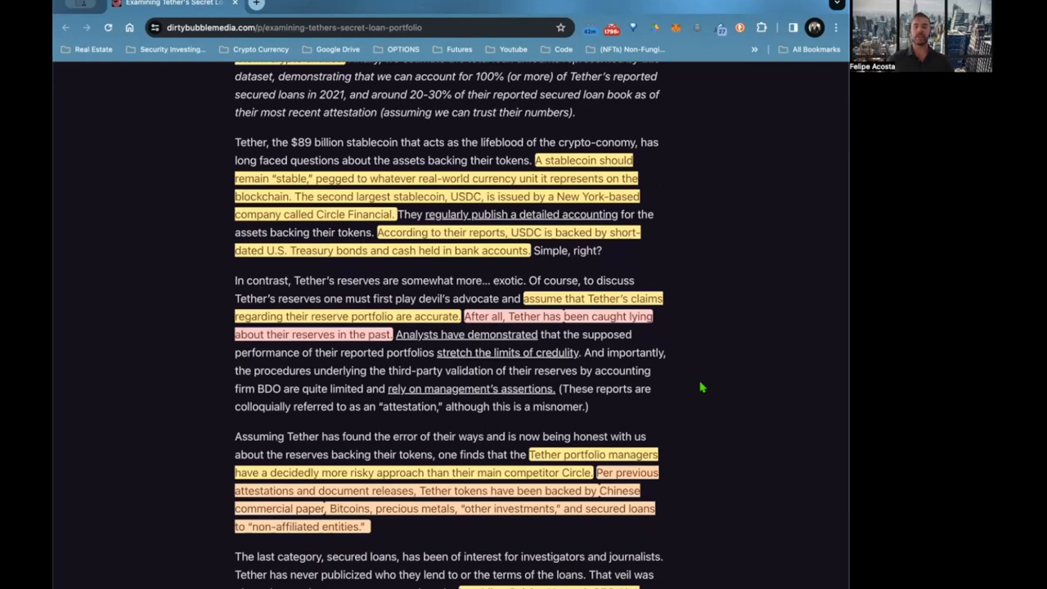
{"action": "scroll", "scroll_direction": "down", "scroll_amount": 3}
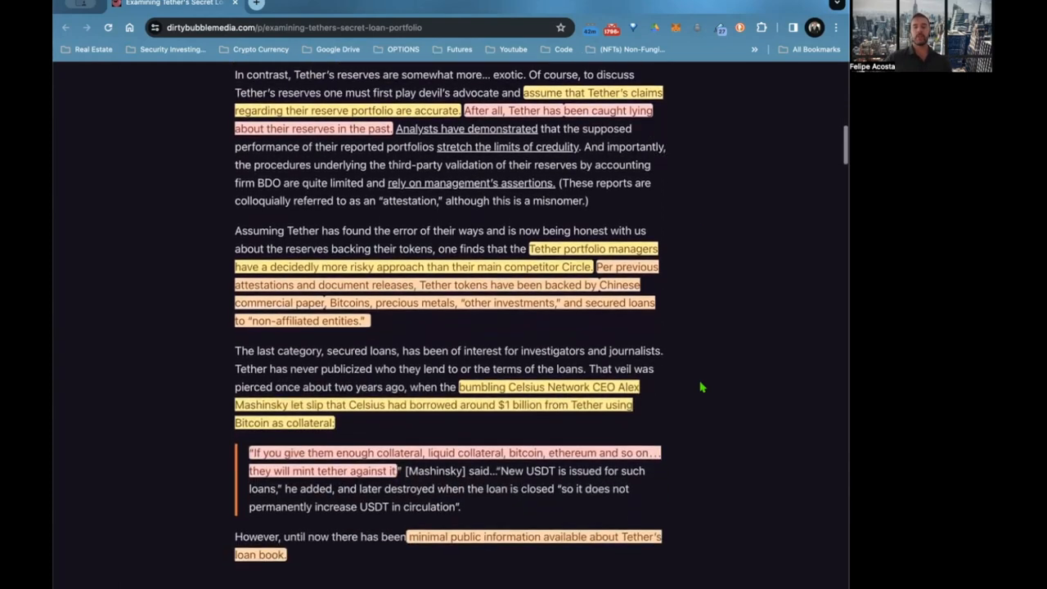
{"action": "scroll", "scroll_direction": "down", "scroll_amount": 3}
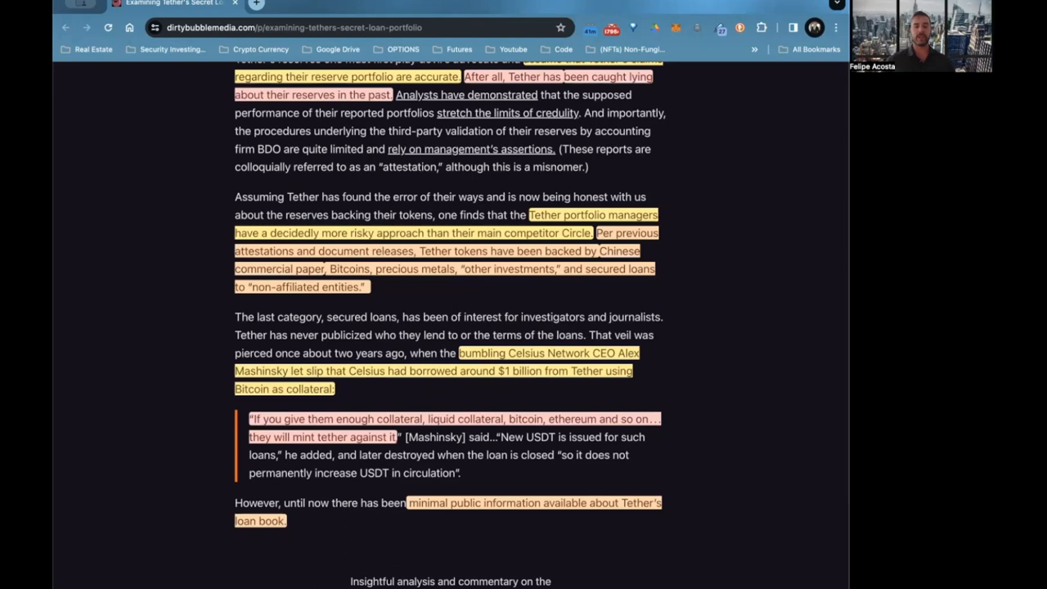
{"action": "scroll", "scroll_direction": "down", "scroll_amount": 3}
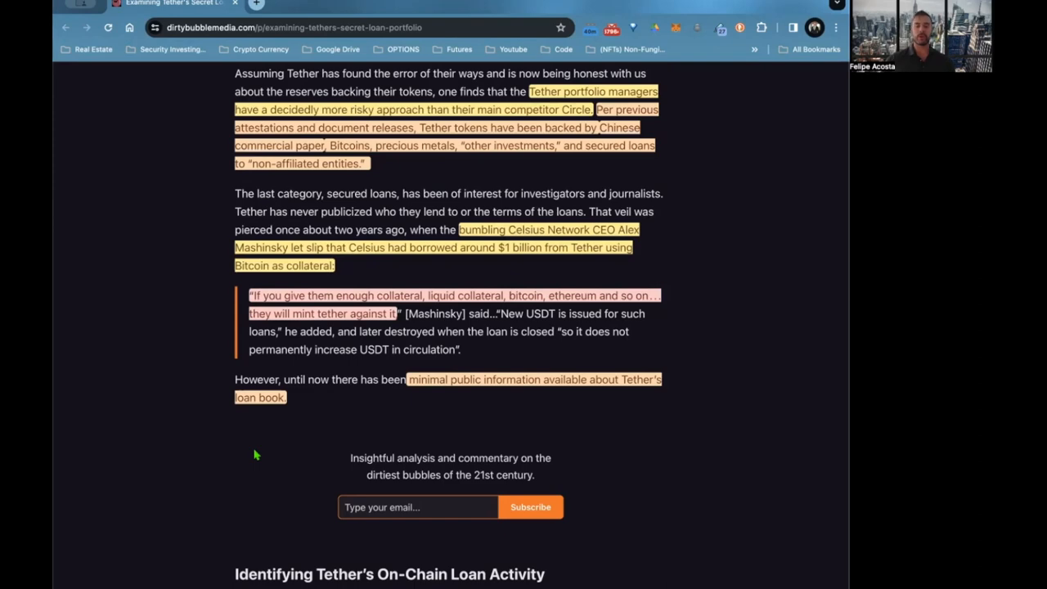
{"action": "scroll", "scroll_direction": "down", "scroll_amount": 3}
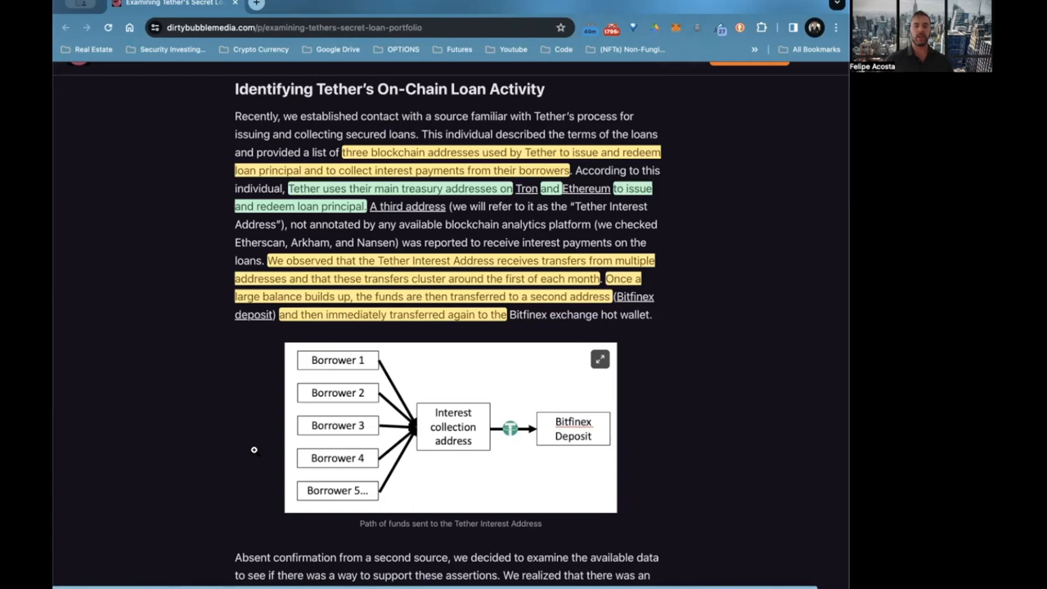
{"action": "scroll", "scroll_direction": "down", "scroll_amount": 3}
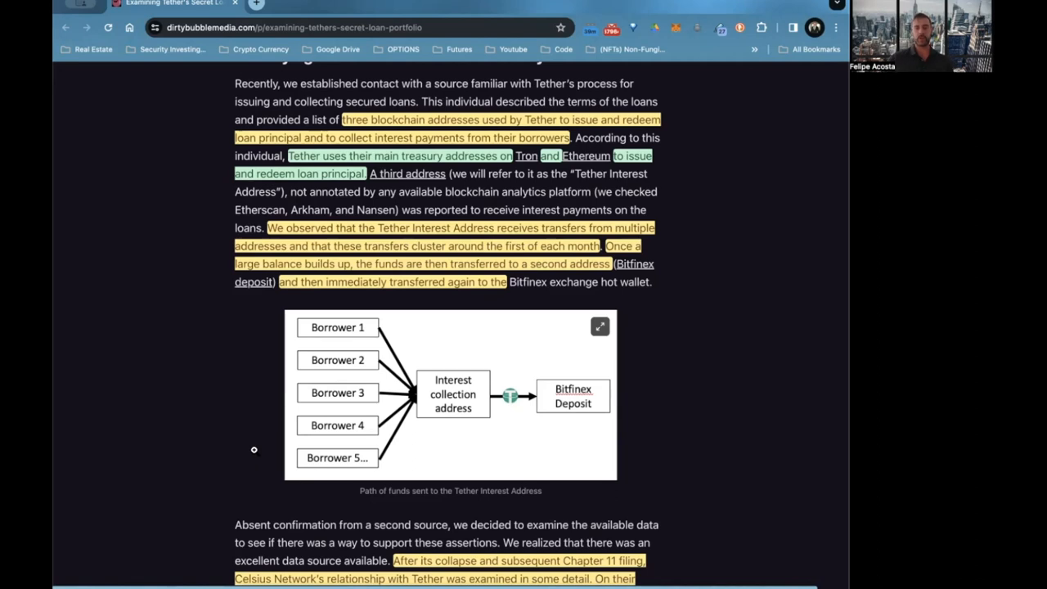
{"action": "scroll", "scroll_direction": "down", "scroll_amount": 3}
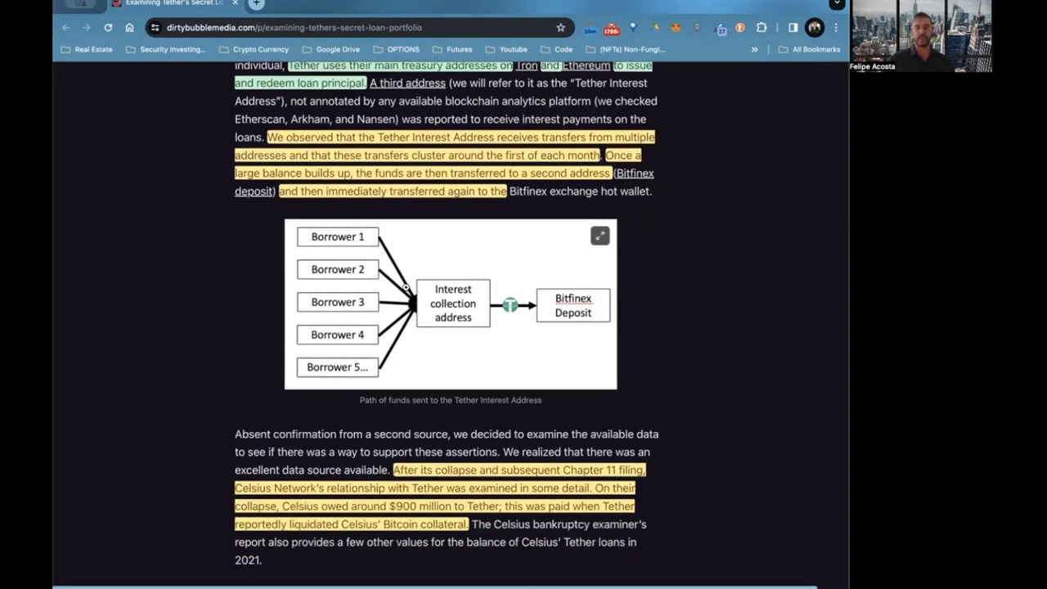
{"action": "mouse_move", "coordinate": [392, 316]}
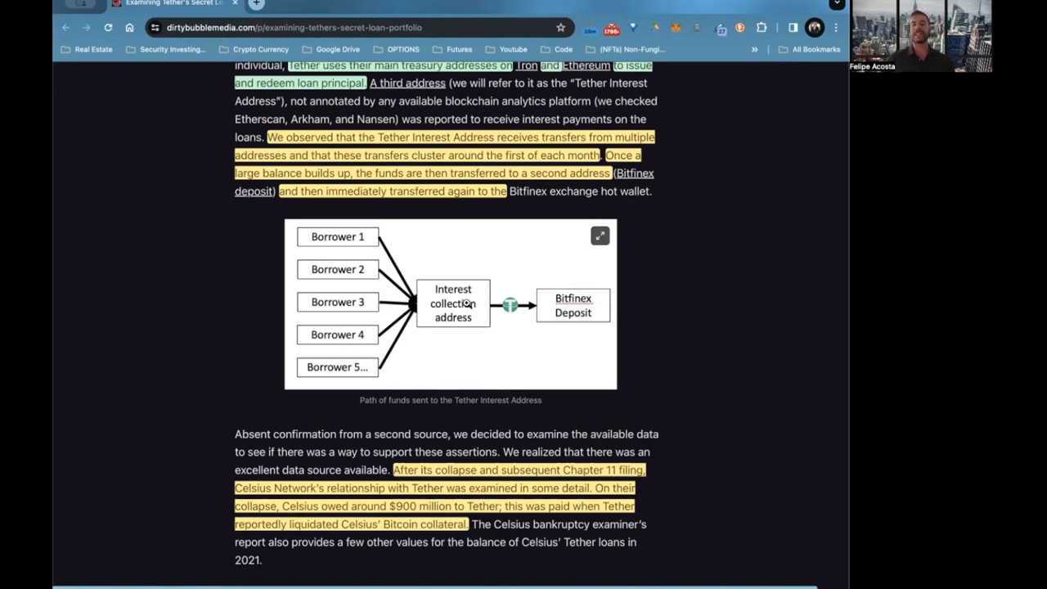
{"action": "scroll", "scroll_direction": "down", "scroll_amount": 3}
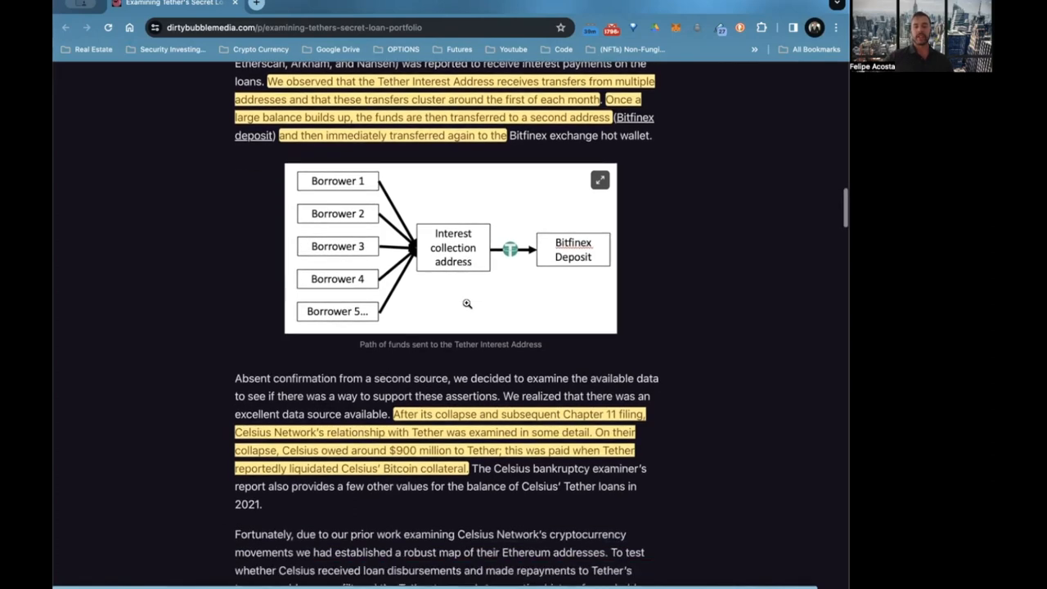
{"action": "scroll", "scroll_direction": "down", "scroll_amount": 3}
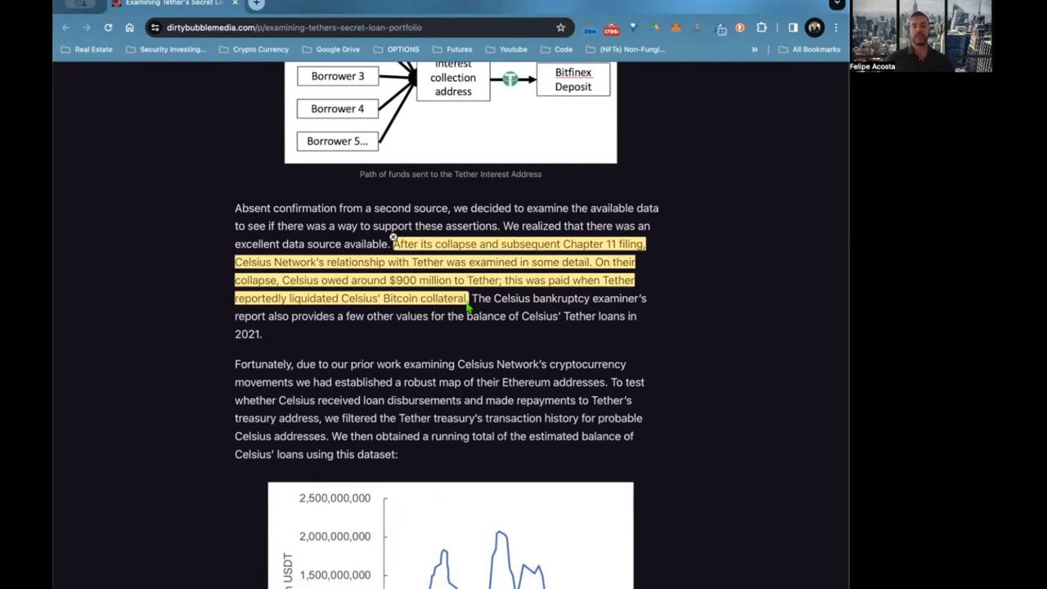
{"action": "scroll", "scroll_direction": "down", "scroll_amount": 3}
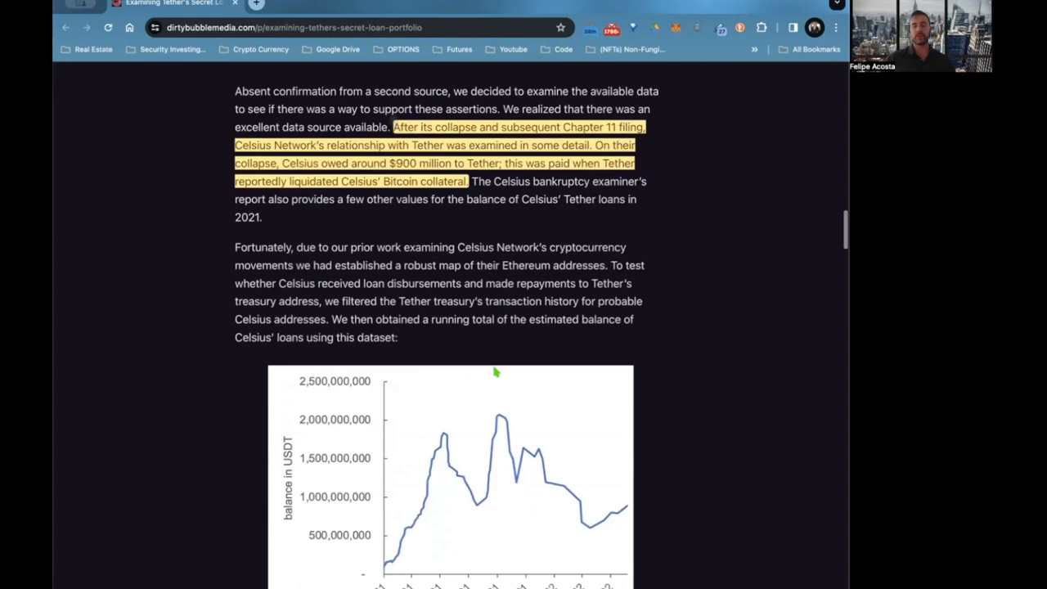
{"action": "scroll", "scroll_direction": "down", "scroll_amount": 3}
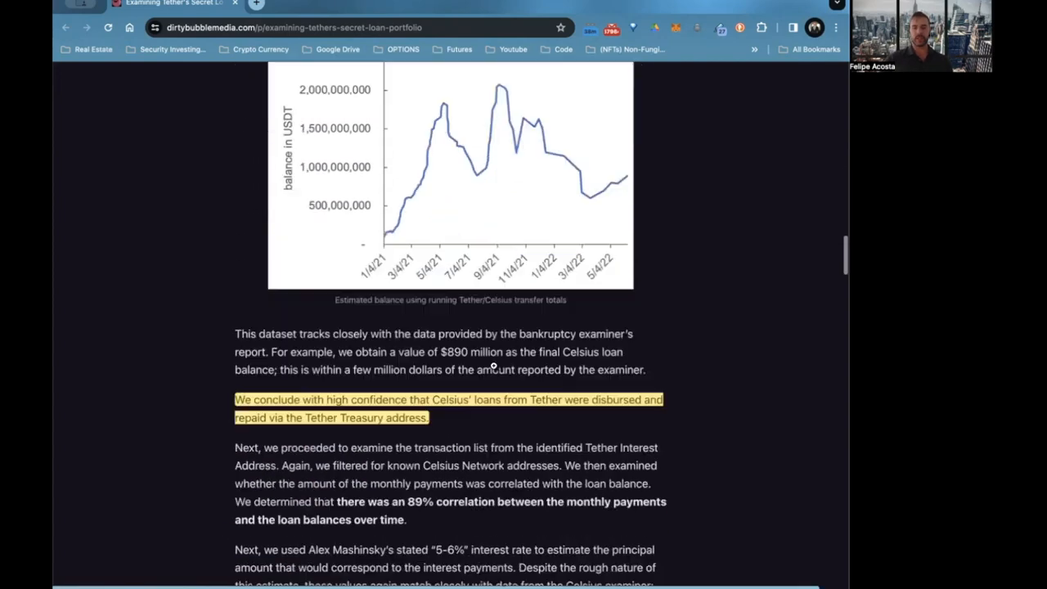
{"action": "scroll", "scroll_direction": "down", "scroll_amount": 3}
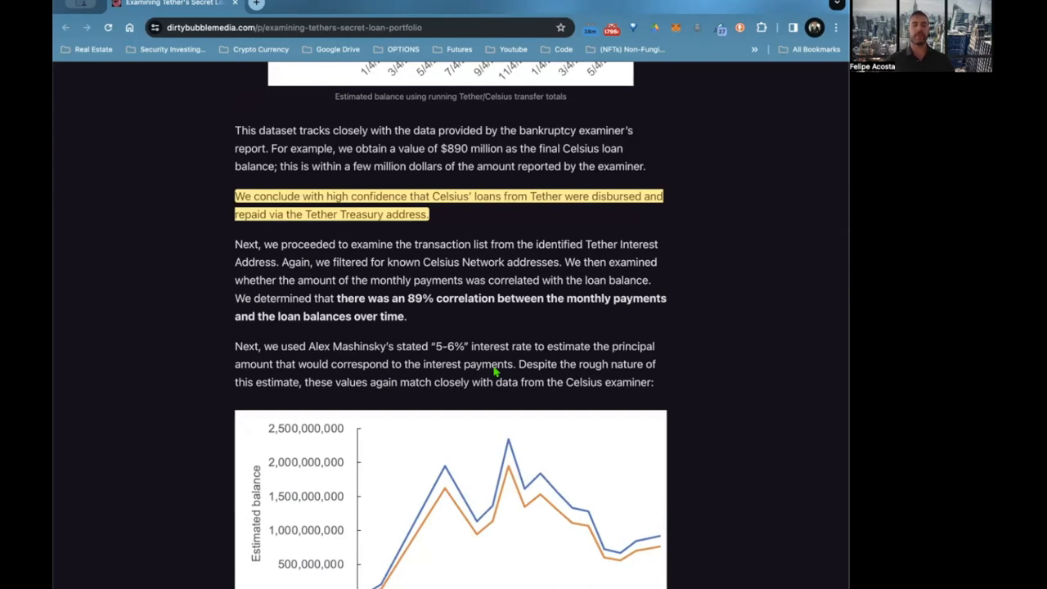
{"action": "mouse_move", "coordinate": [529, 20]}
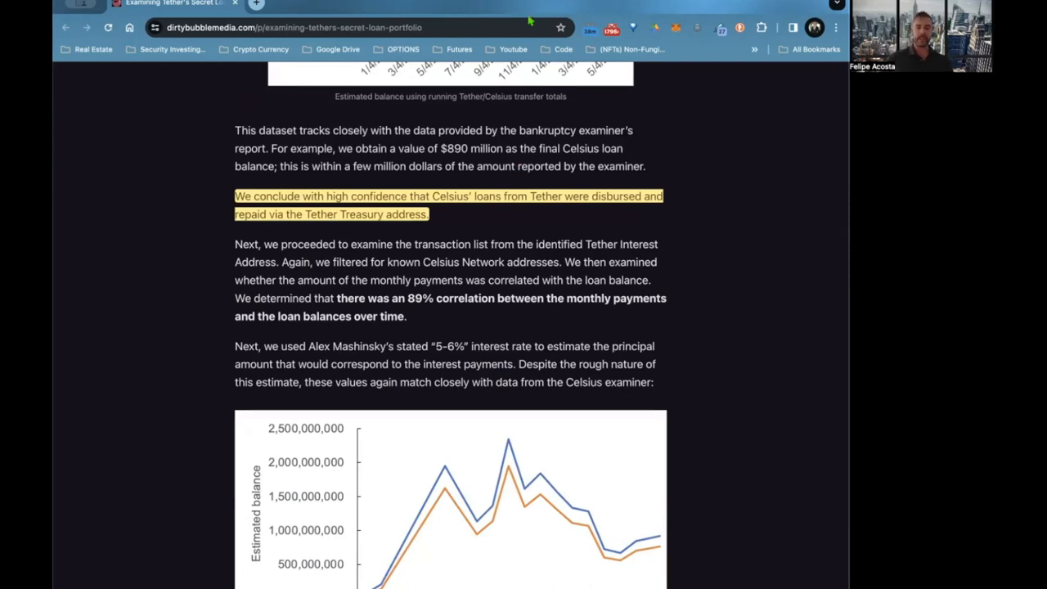
{"action": "scroll", "scroll_direction": "down", "scroll_amount": 3}
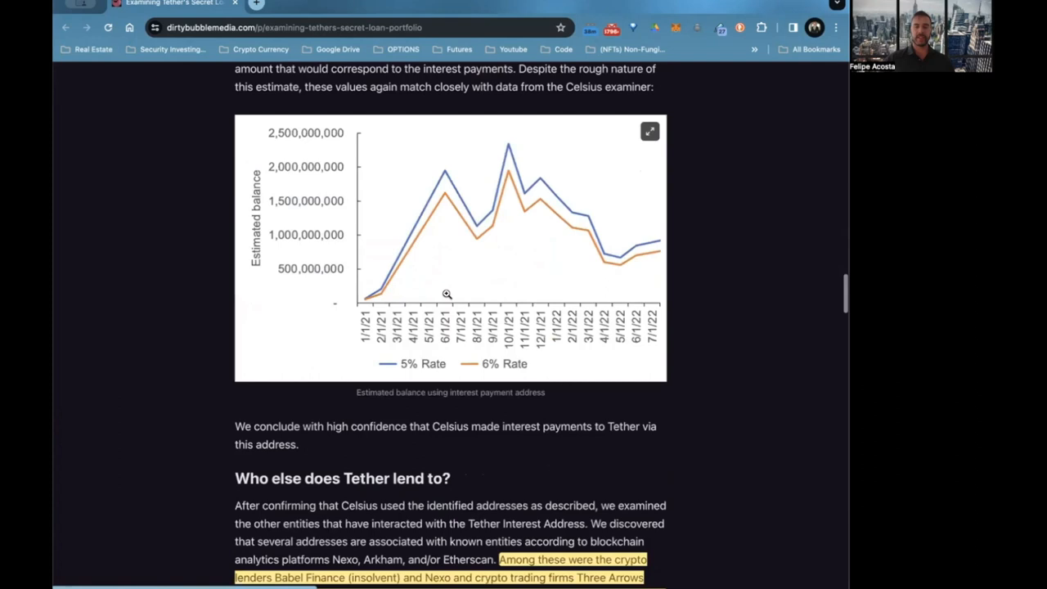
{"action": "scroll", "scroll_direction": "down", "scroll_amount": 3}
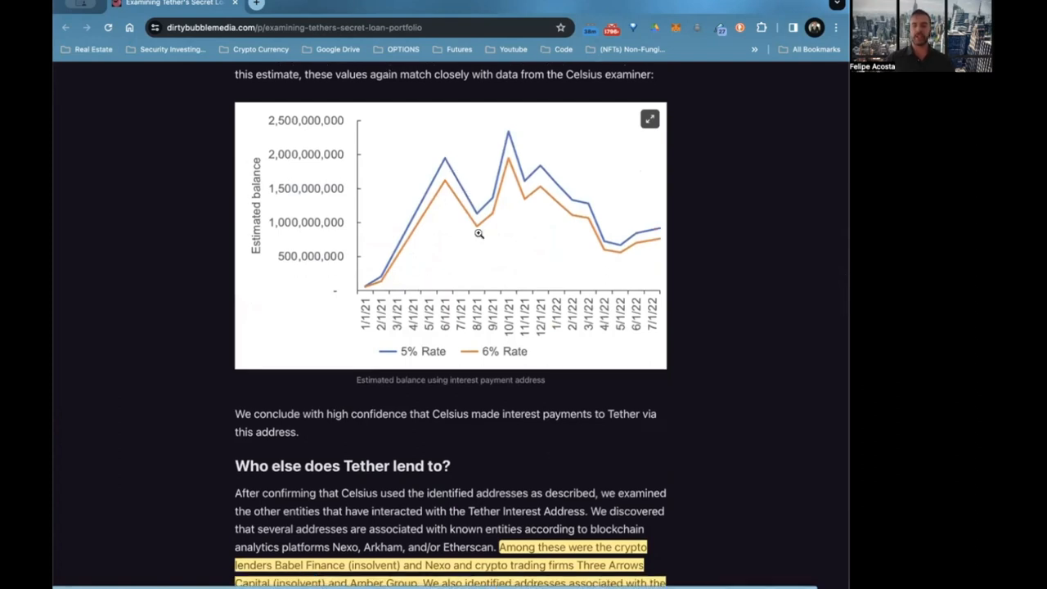
{"action": "mouse_move", "coordinate": [489, 169]}
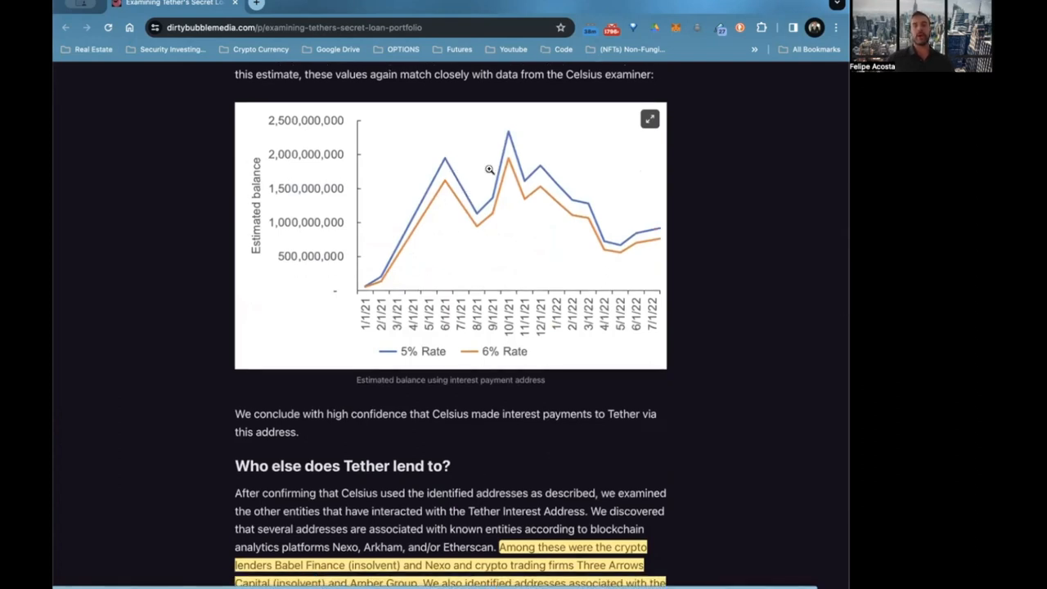
{"action": "scroll", "scroll_direction": "down", "scroll_amount": 3}
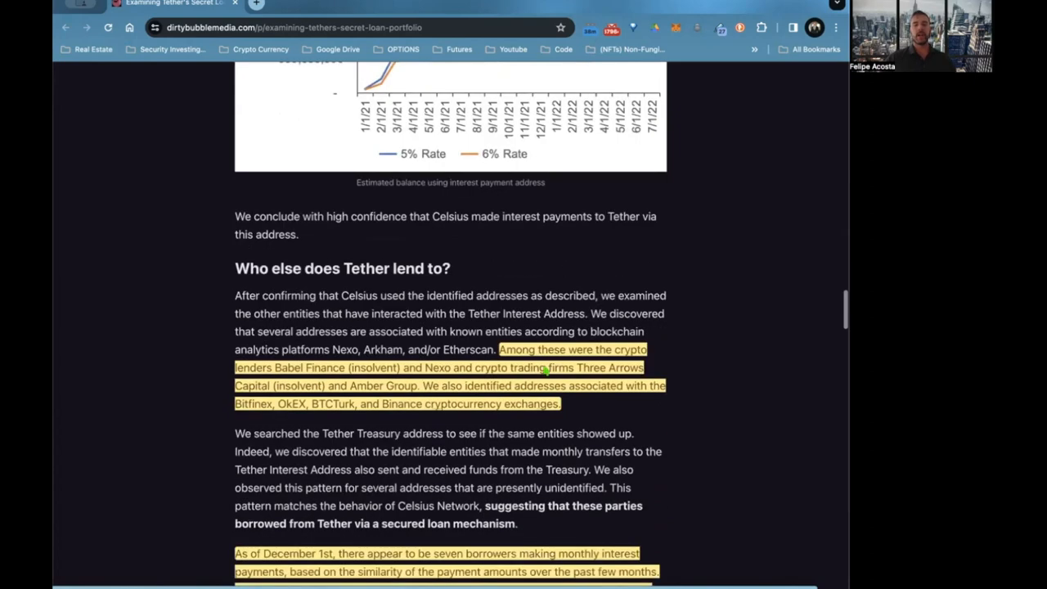
{"action": "scroll", "scroll_direction": "down", "scroll_amount": 3}
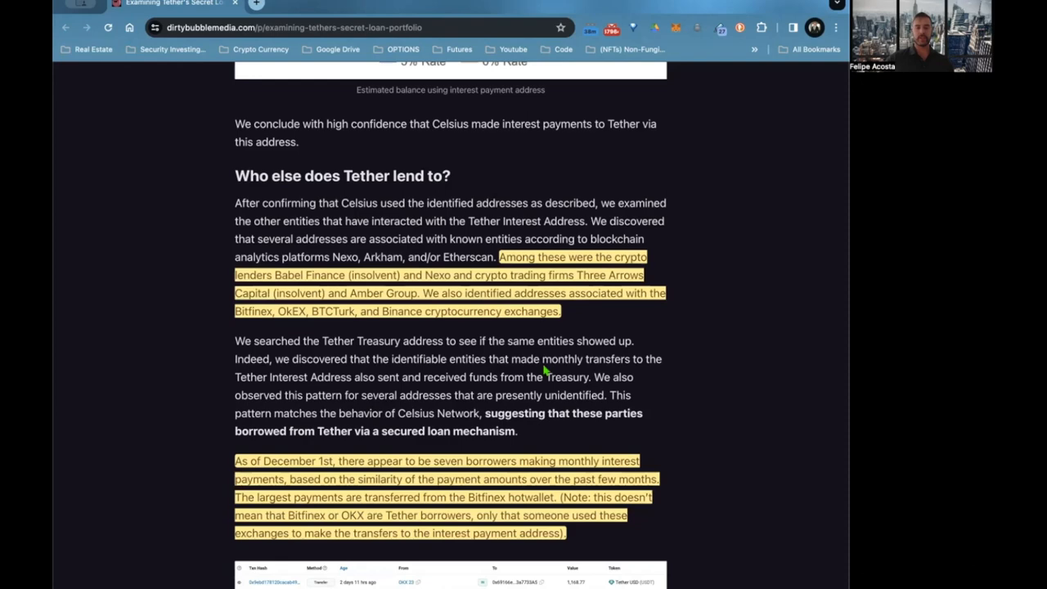
{"action": "scroll", "scroll_direction": "down", "scroll_amount": 3}
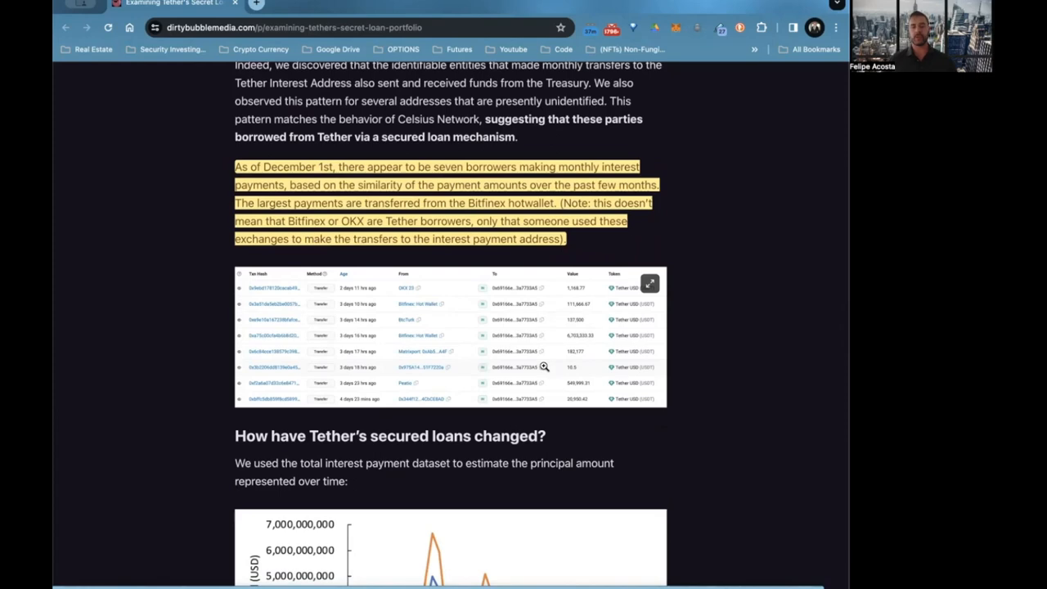
{"action": "scroll", "scroll_direction": "down", "scroll_amount": 3}
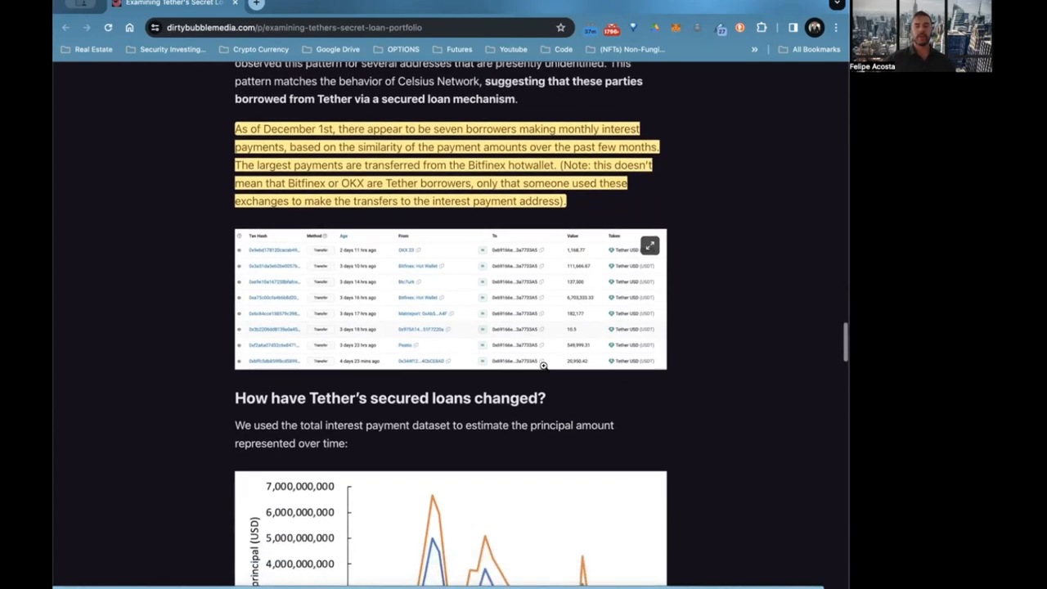
{"action": "scroll", "scroll_direction": "down", "scroll_amount": 3}
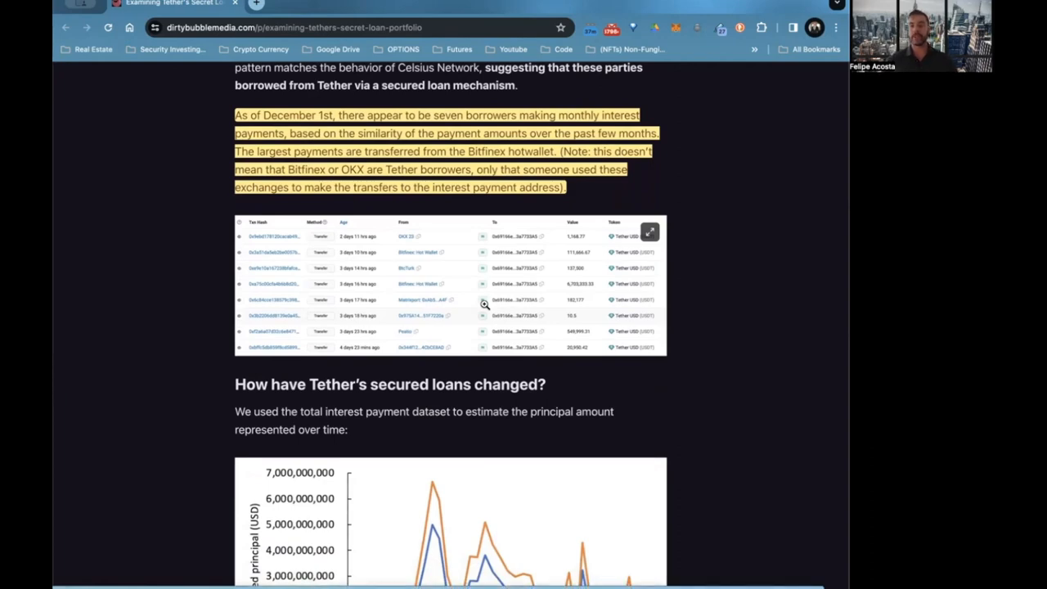
{"action": "scroll", "scroll_direction": "up", "scroll_amount": 3}
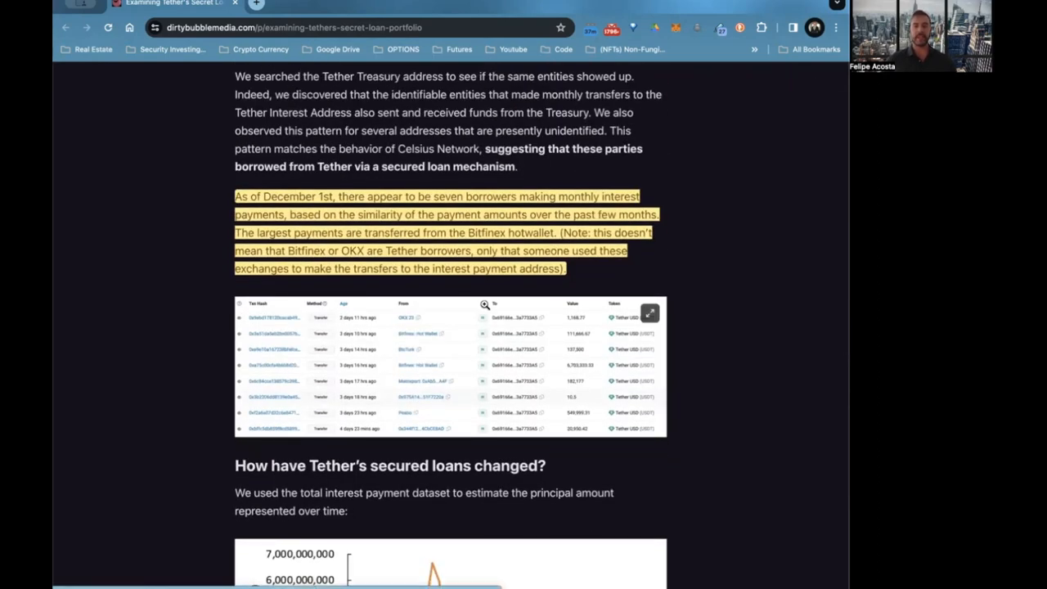
{"action": "scroll", "scroll_direction": "down", "scroll_amount": 3}
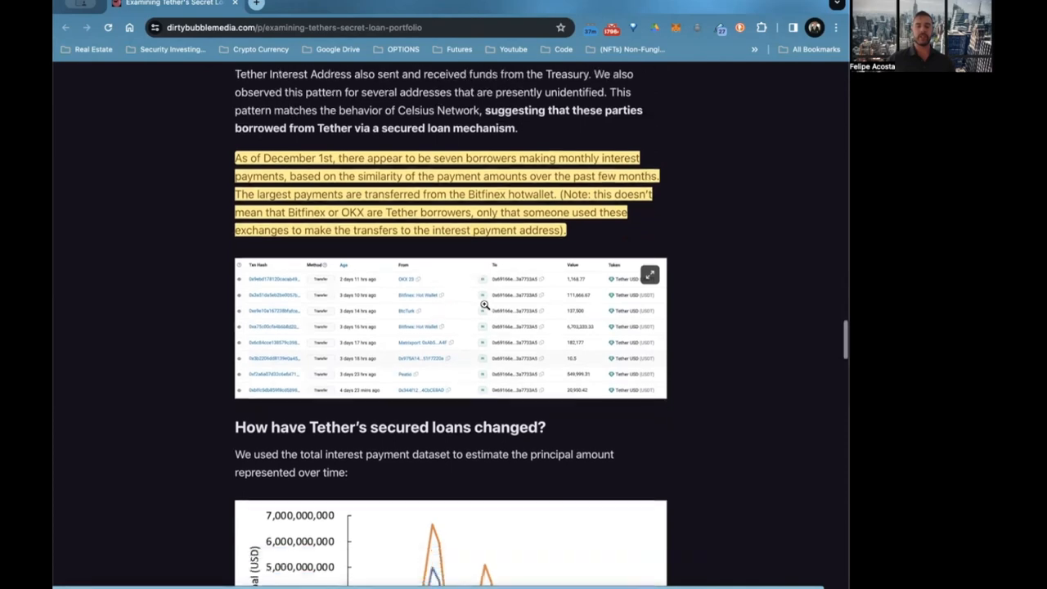
{"action": "scroll", "scroll_direction": "down", "scroll_amount": 3}
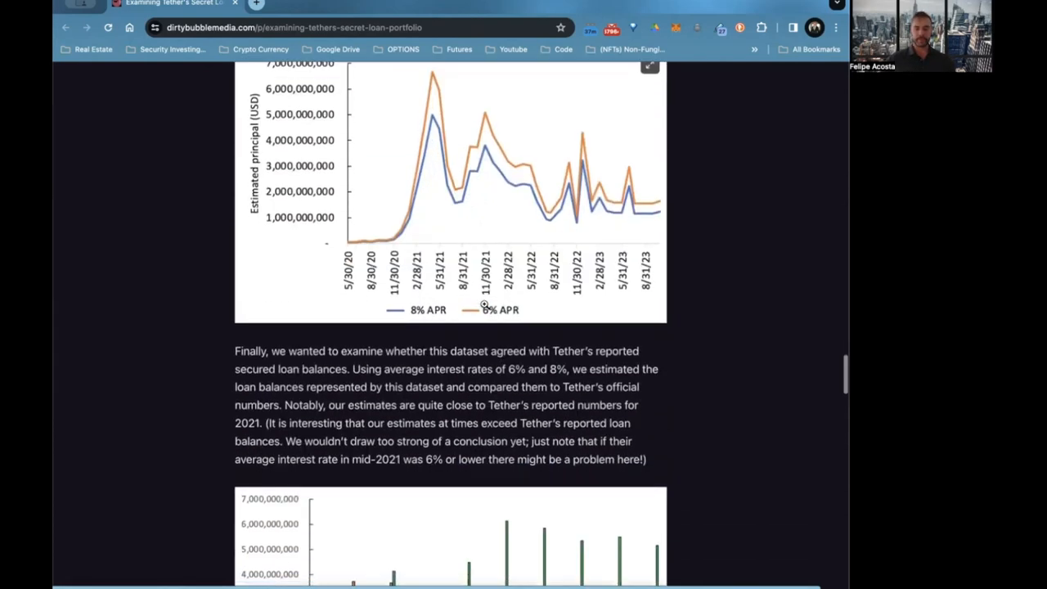
{"action": "scroll", "scroll_direction": "down", "scroll_amount": 3}
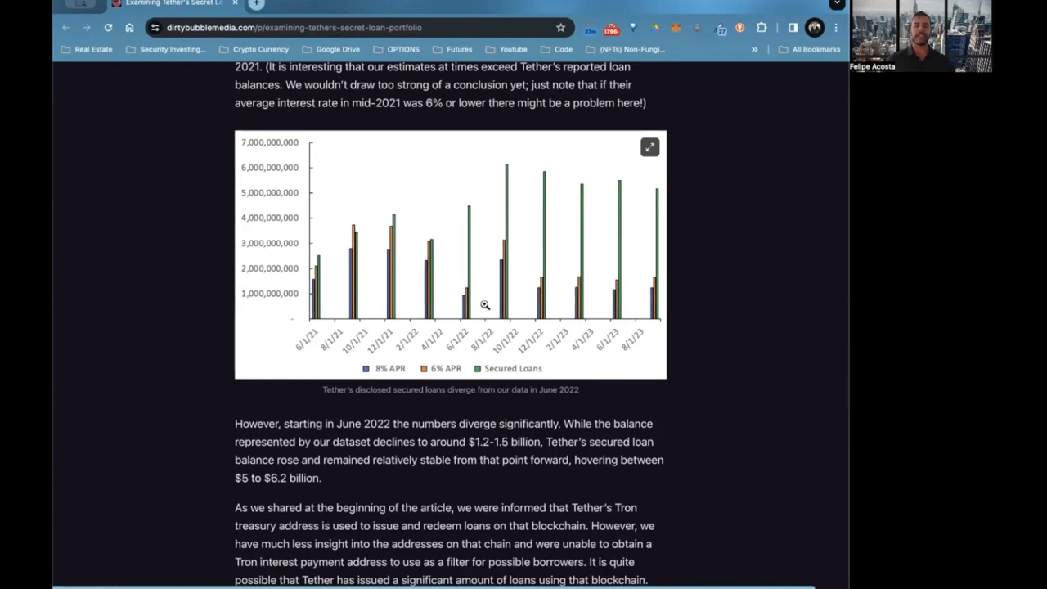
{"action": "scroll", "scroll_direction": "down", "scroll_amount": 3}
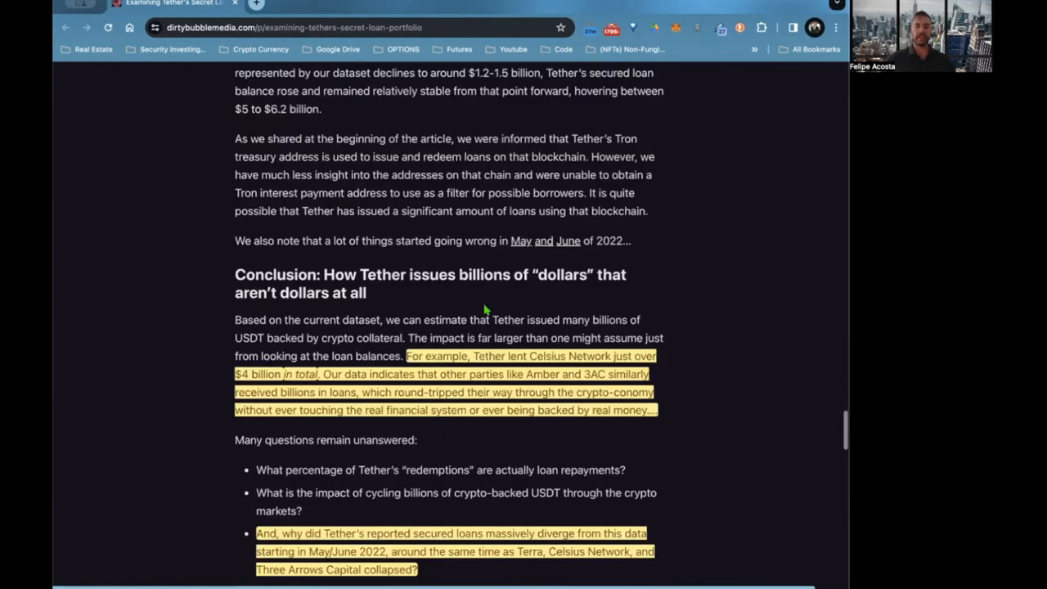
{"action": "scroll", "scroll_direction": "down", "scroll_amount": 3}
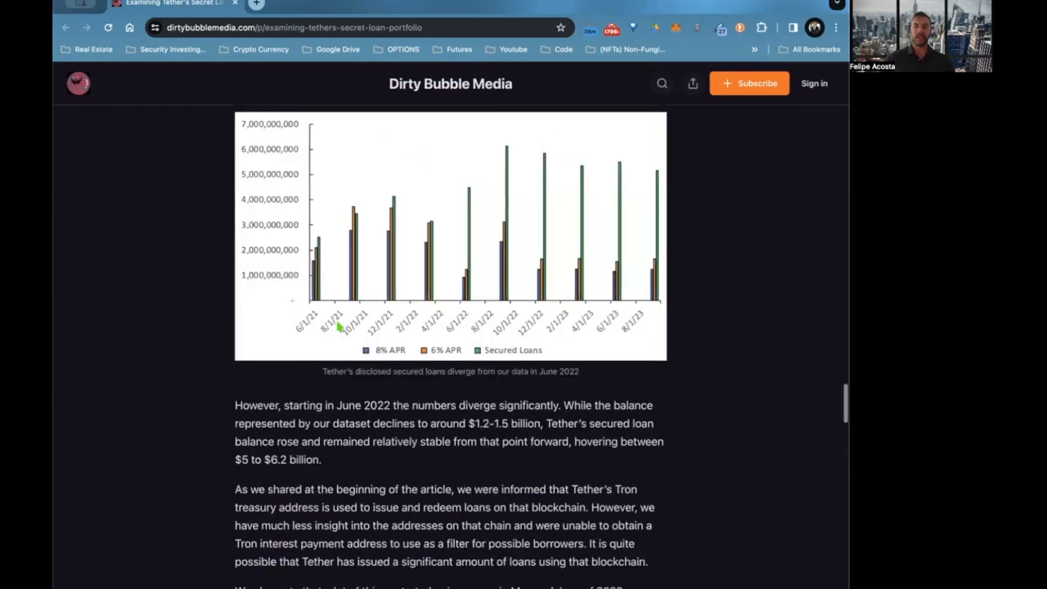
{"action": "scroll", "scroll_direction": "up", "scroll_amount": 3}
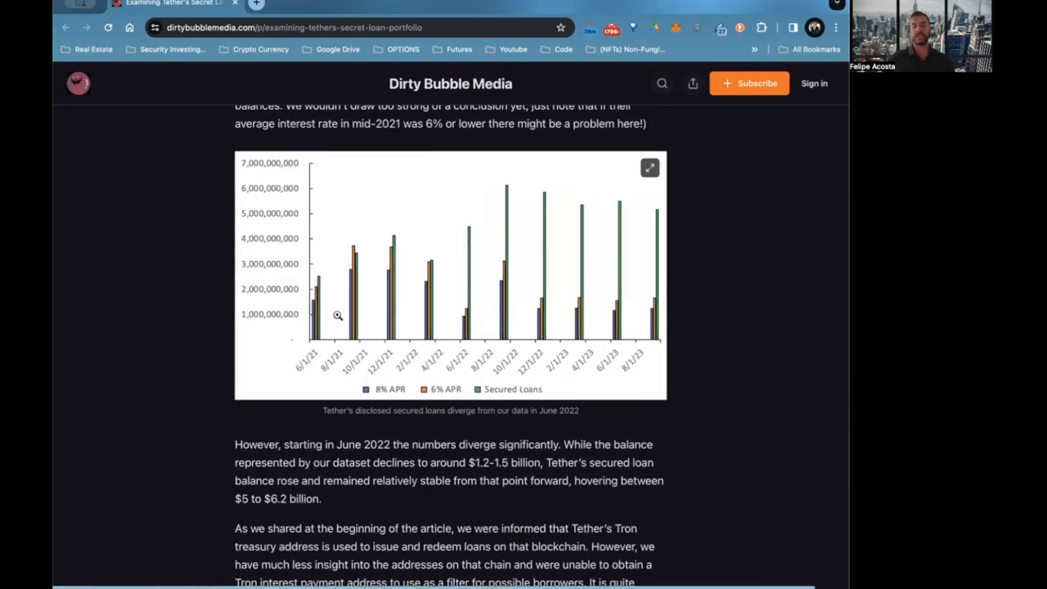
{"action": "mouse_move", "coordinate": [433, 261]}
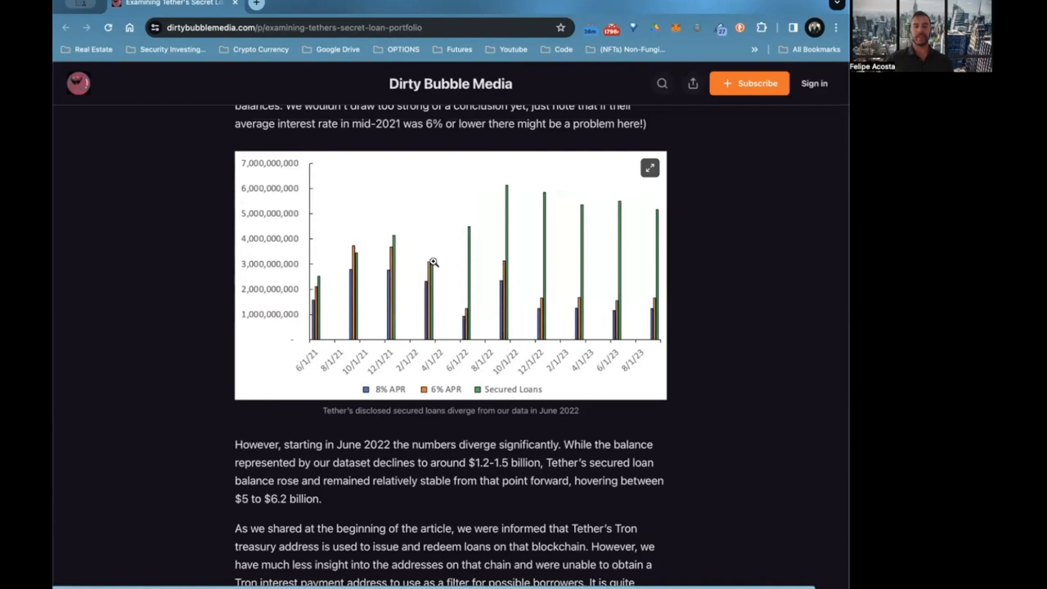
{"action": "mouse_move", "coordinate": [432, 270]}
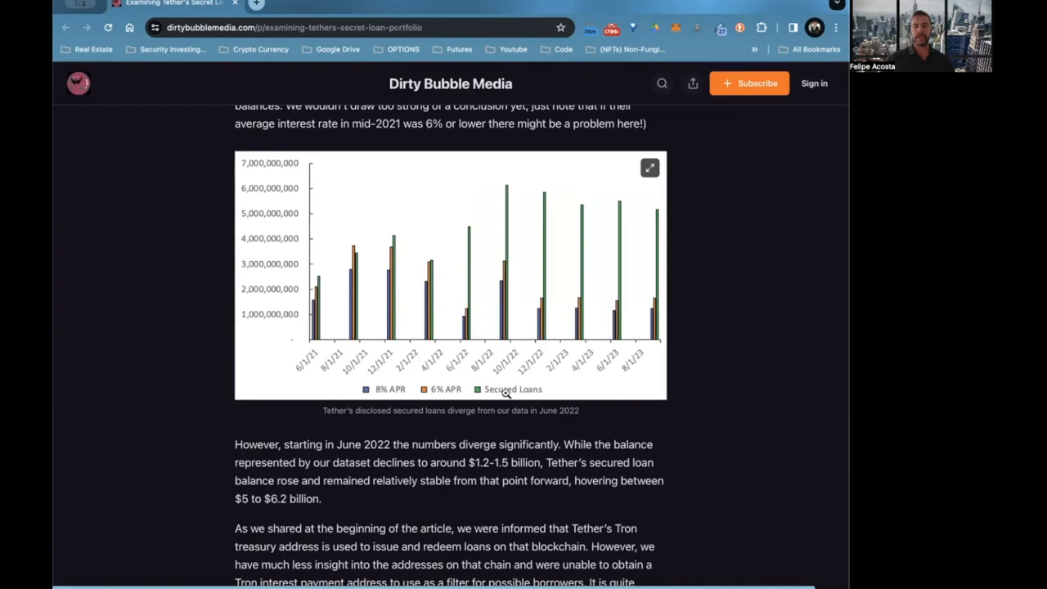
{"action": "mouse_move", "coordinate": [493, 203]}
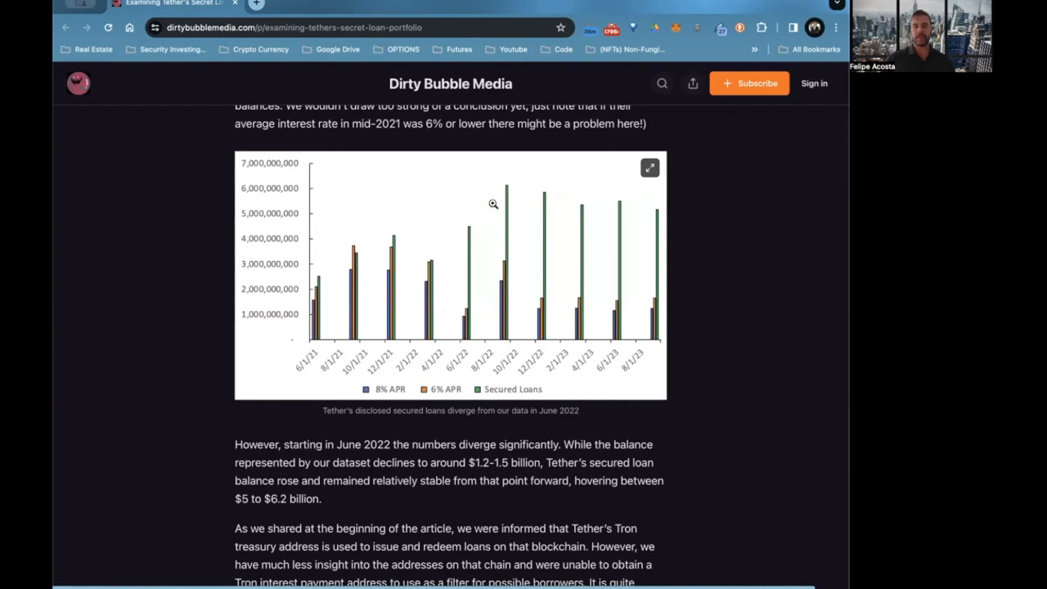
{"action": "mouse_move", "coordinate": [506, 192]}
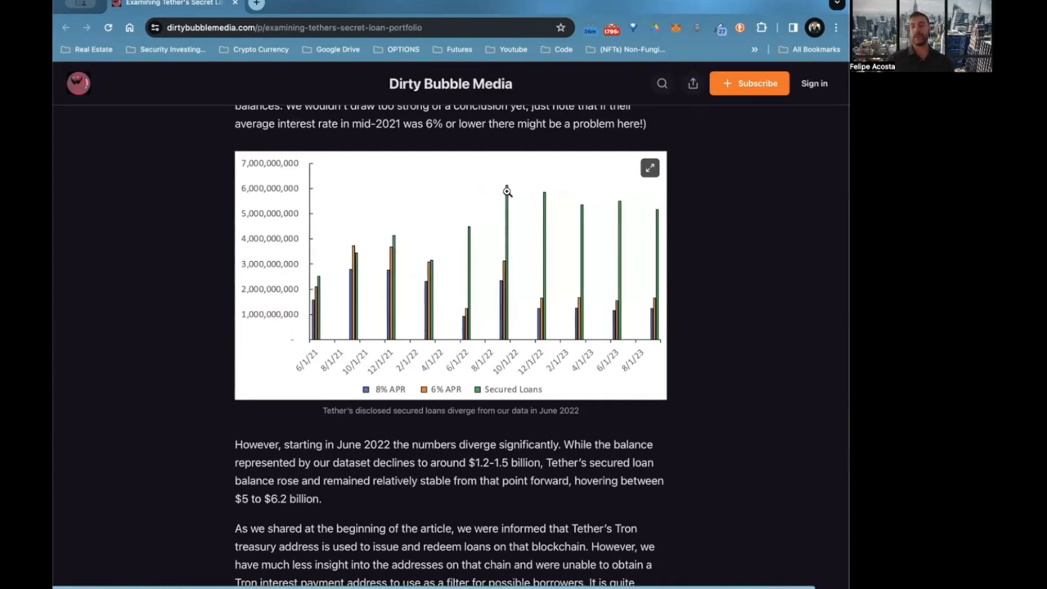
{"action": "scroll", "scroll_direction": "down", "scroll_amount": 3}
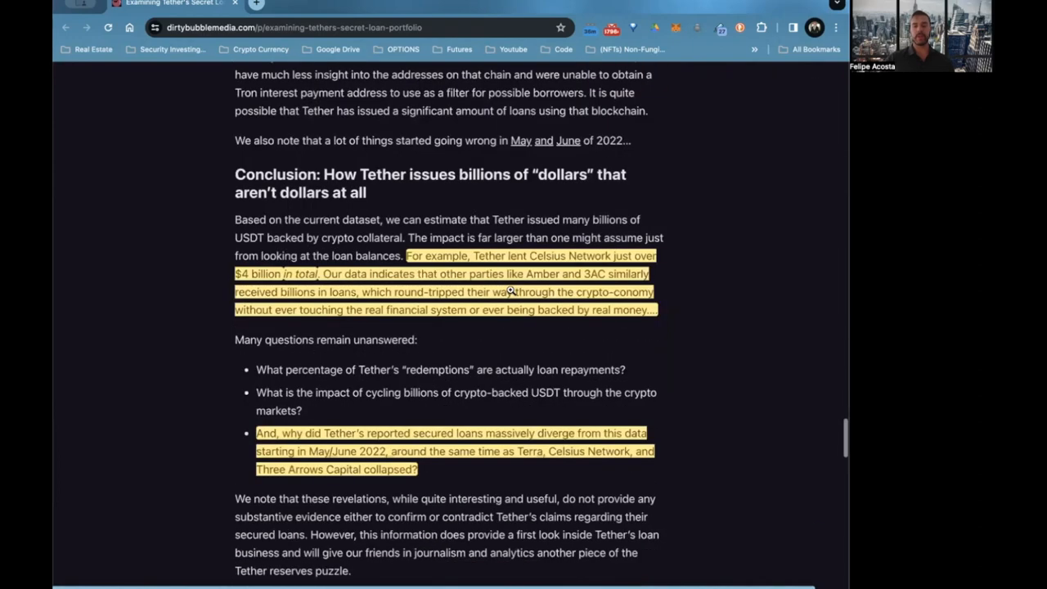
{"action": "scroll", "scroll_direction": "down", "scroll_amount": 3}
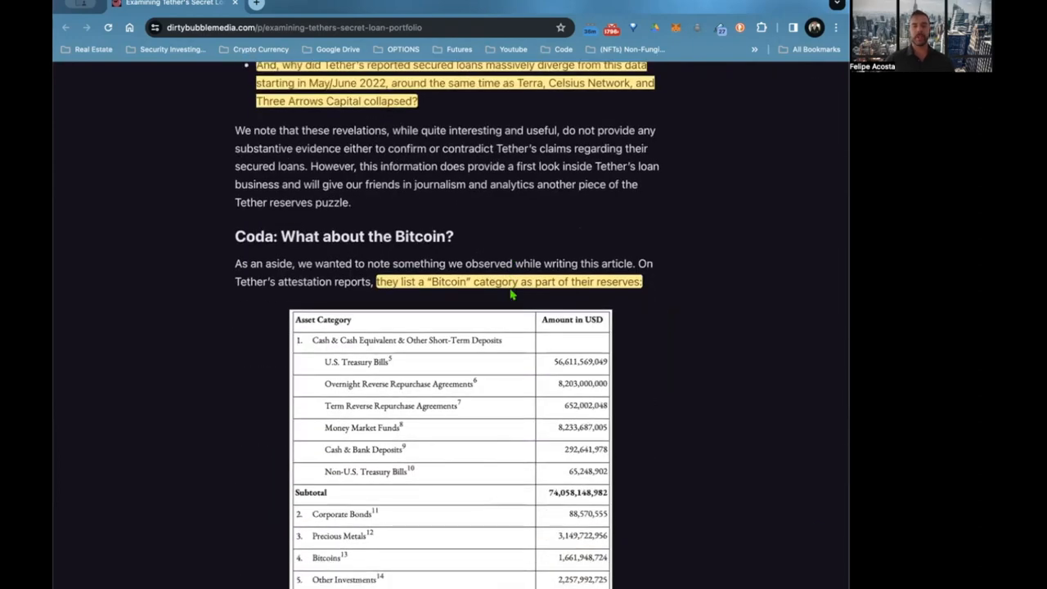
{"action": "scroll", "scroll_direction": "up", "scroll_amount": 3}
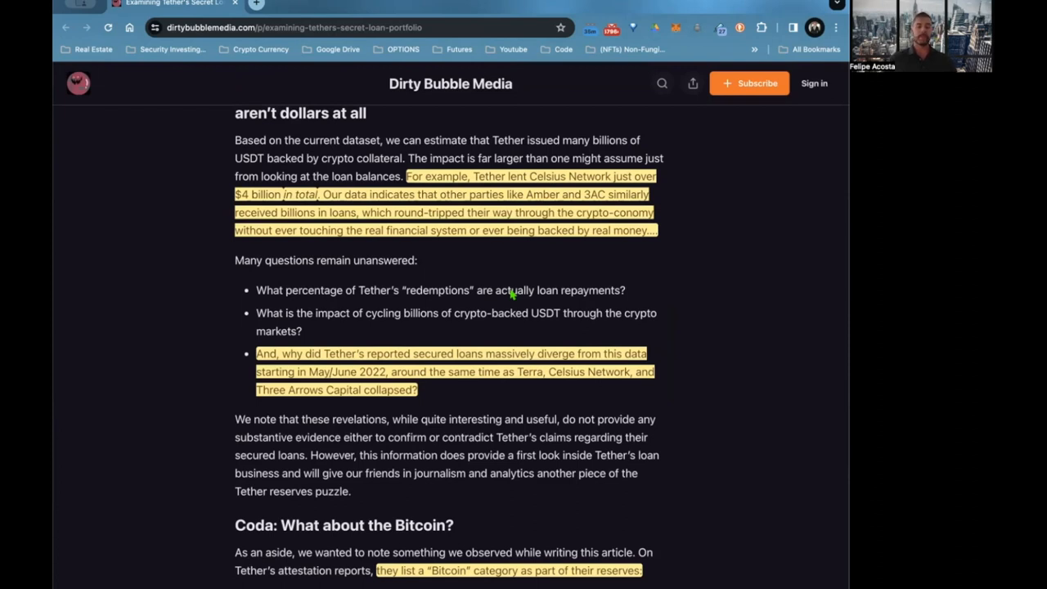
{"action": "scroll", "scroll_direction": "down", "scroll_amount": 3}
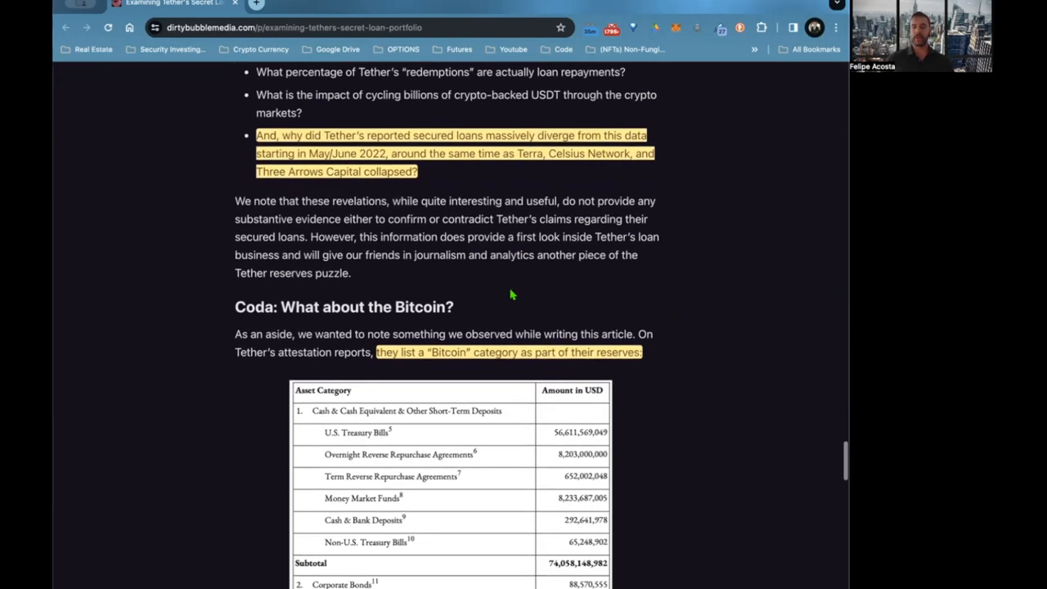
{"action": "mouse_move", "coordinate": [529, 298]}
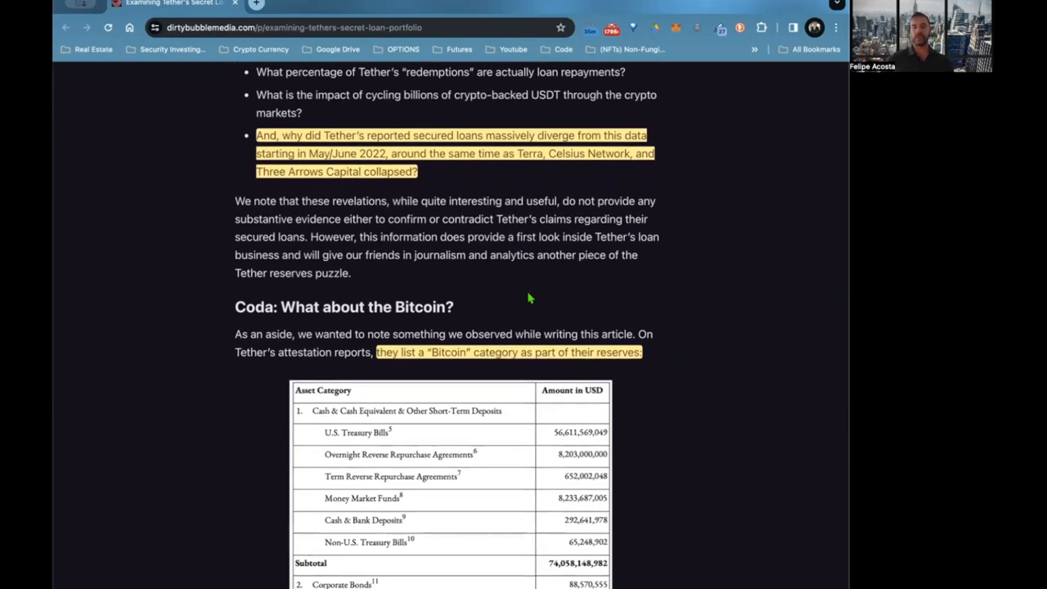
{"action": "scroll", "scroll_direction": "down", "scroll_amount": 3}
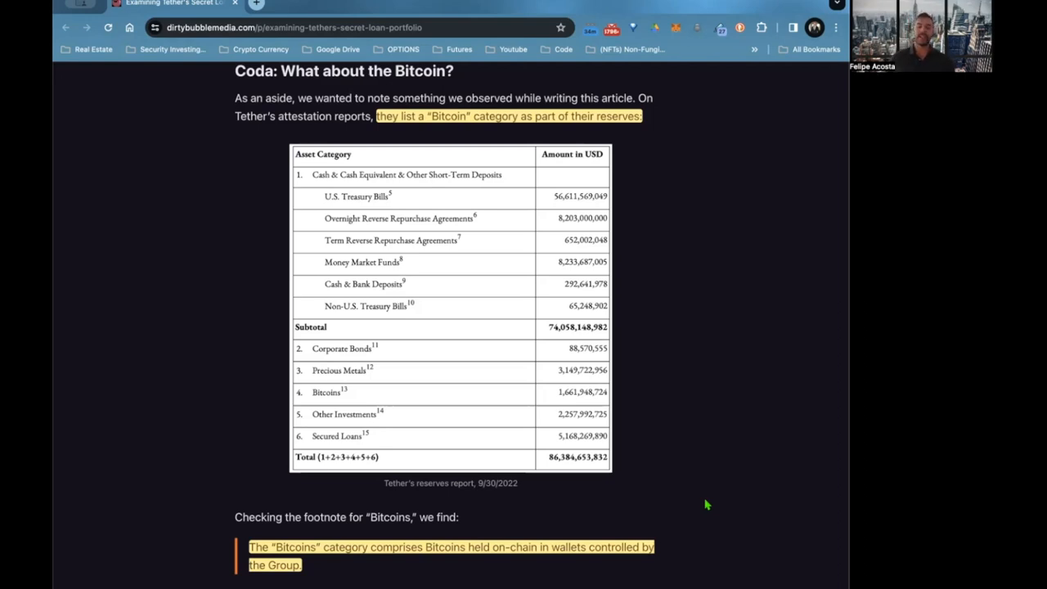
{"action": "scroll", "scroll_direction": "down", "scroll_amount": 3}
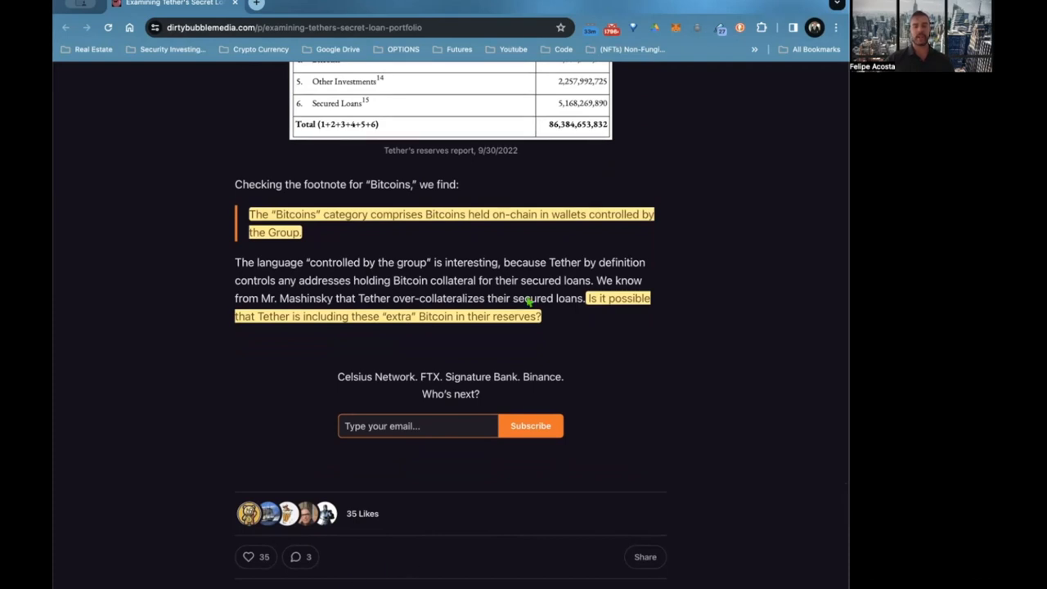
{"action": "mouse_move", "coordinate": [606, 466]}
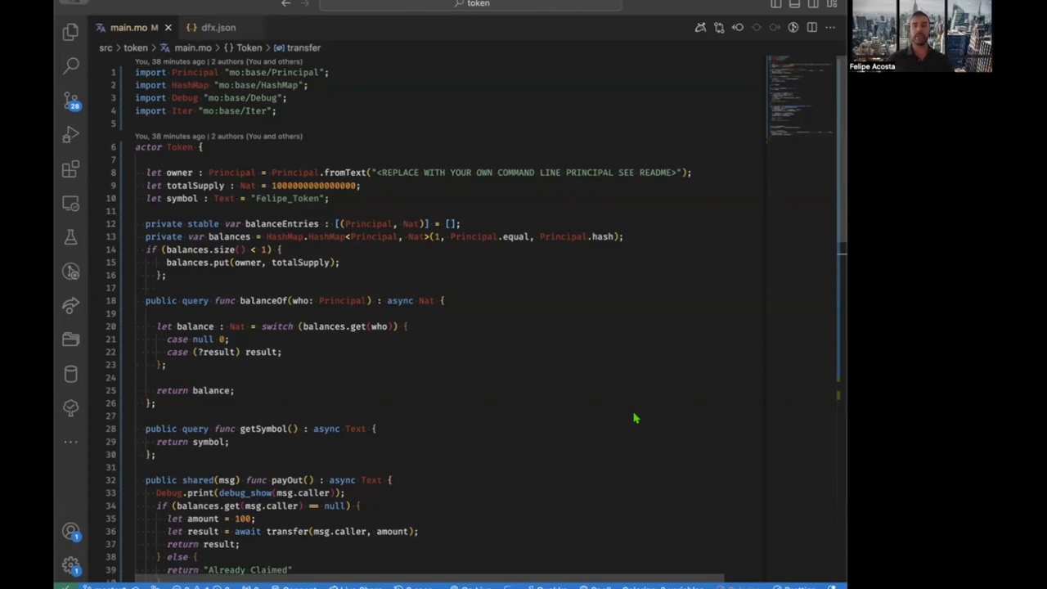
{"action": "mouse_move", "coordinate": [291, 201]}
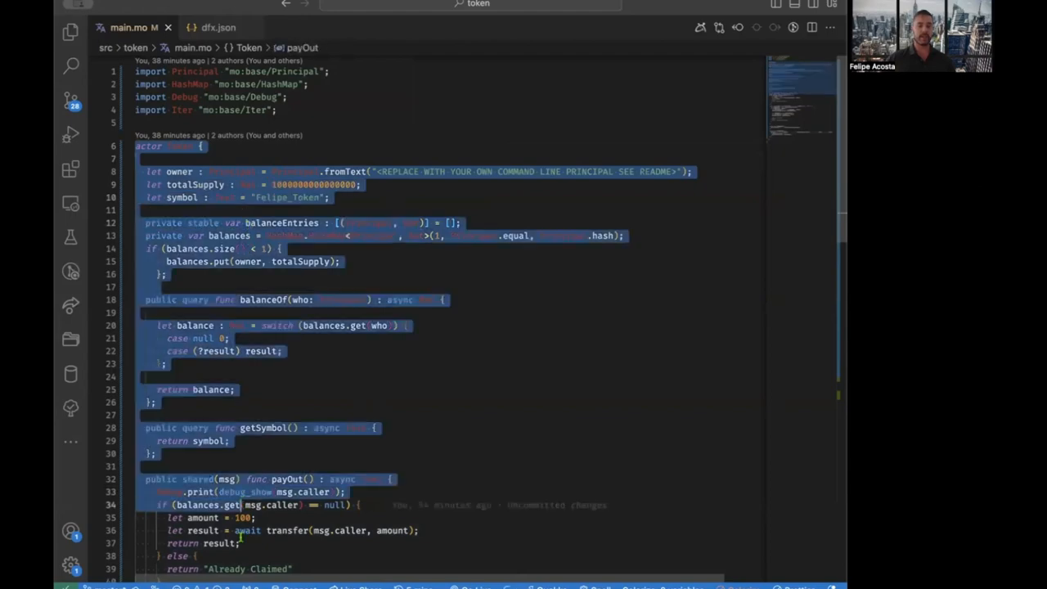
{"action": "scroll", "scroll_direction": "down", "scroll_amount": 3}
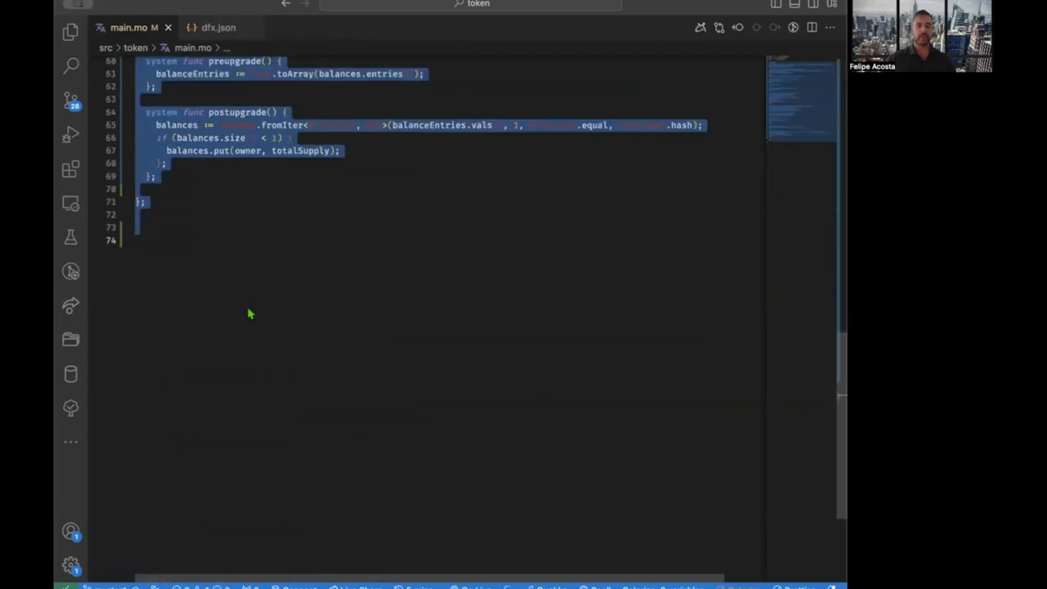
{"action": "scroll", "scroll_direction": "up", "scroll_amount": 3}
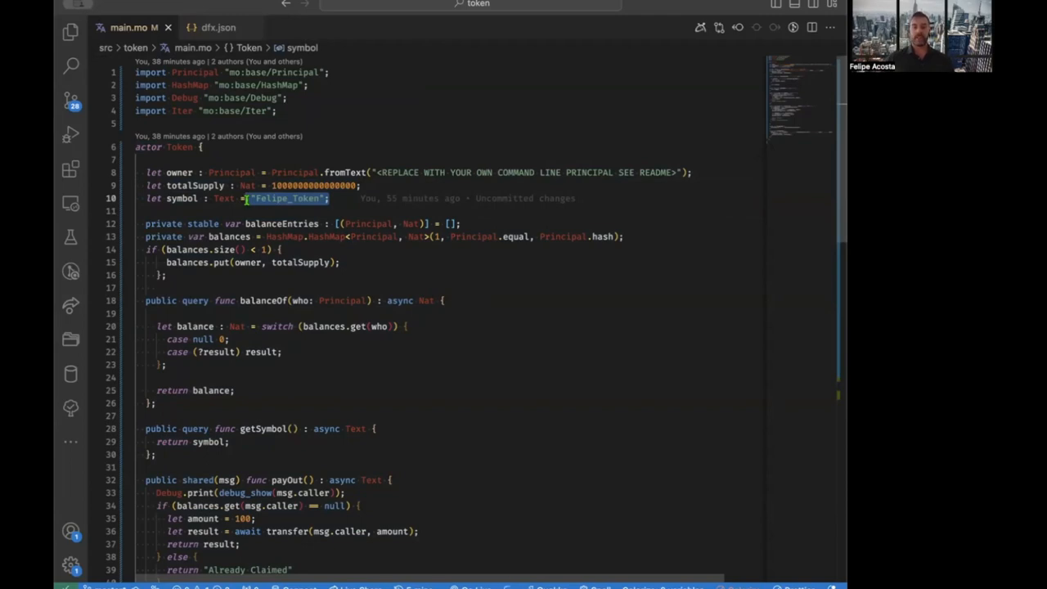
{"action": "scroll", "scroll_direction": "down", "scroll_amount": 3}
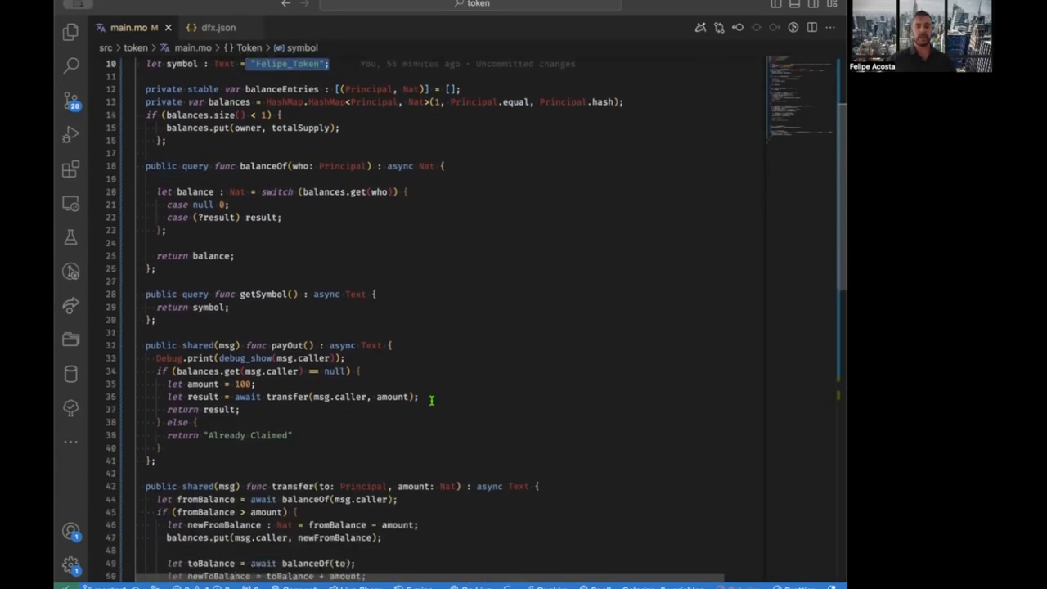
{"action": "scroll", "scroll_direction": "down", "scroll_amount": 3}
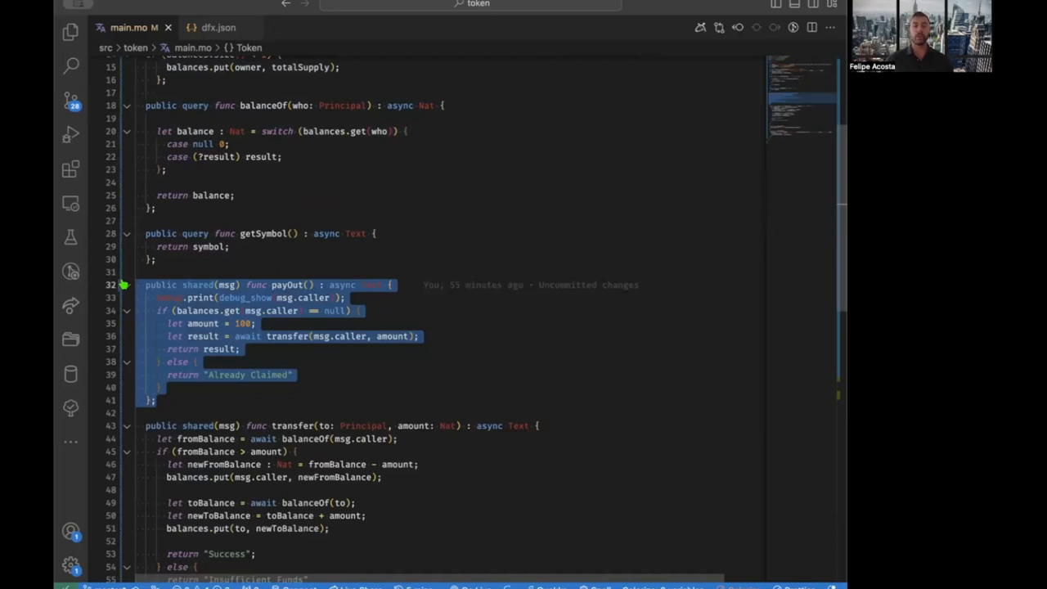
{"action": "scroll", "scroll_direction": "up", "scroll_amount": 3}
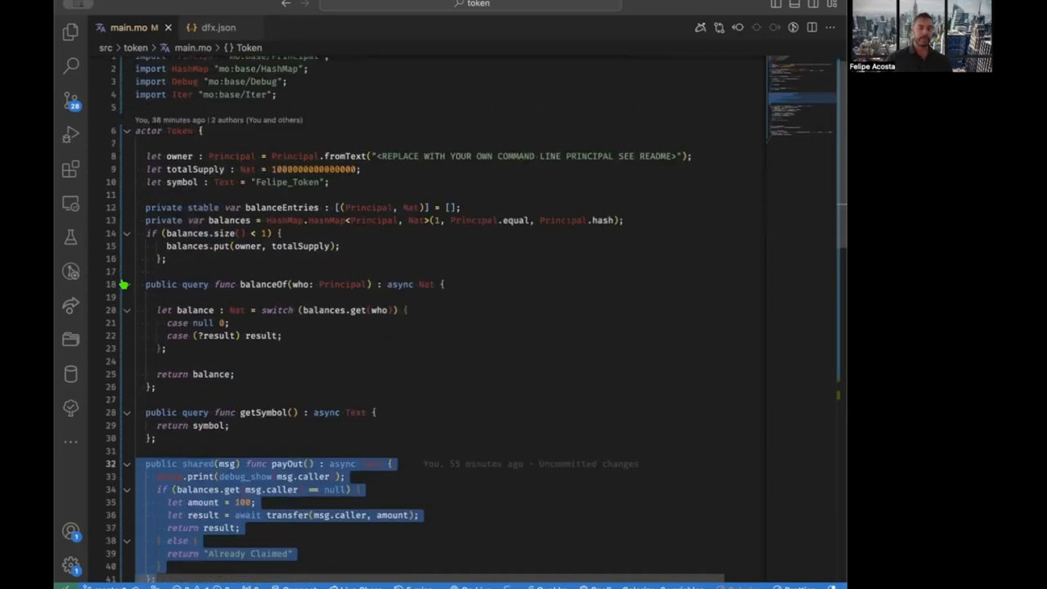
{"action": "scroll", "scroll_direction": "up", "scroll_amount": 3}
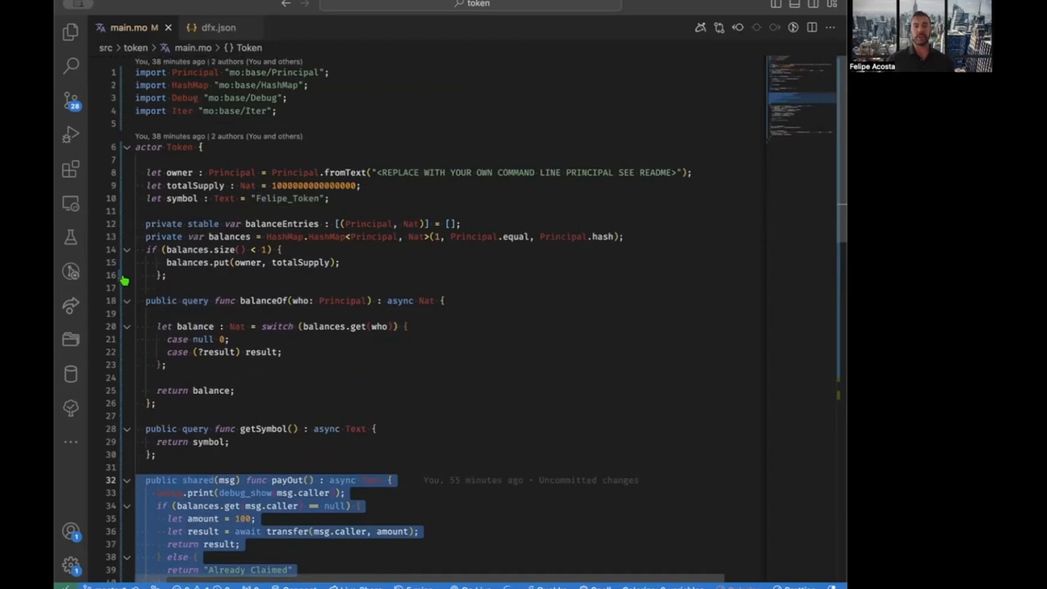